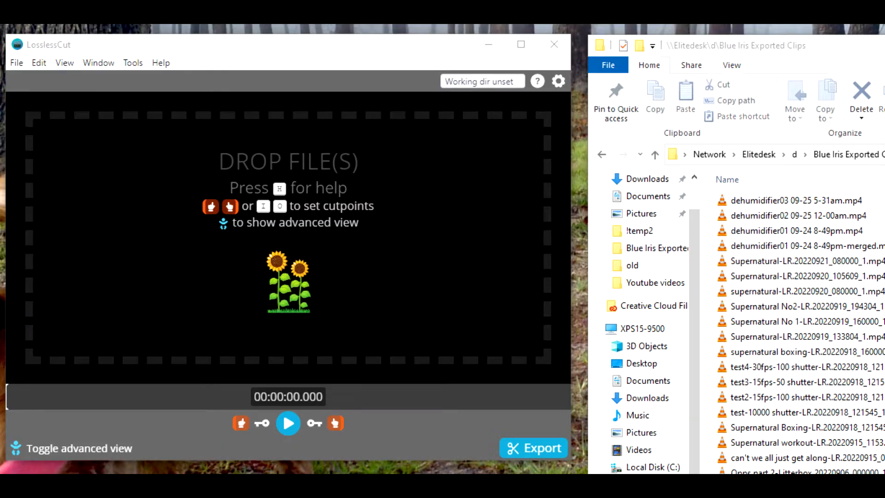
{"action": "mouse_move", "coordinate": [396, 215]}
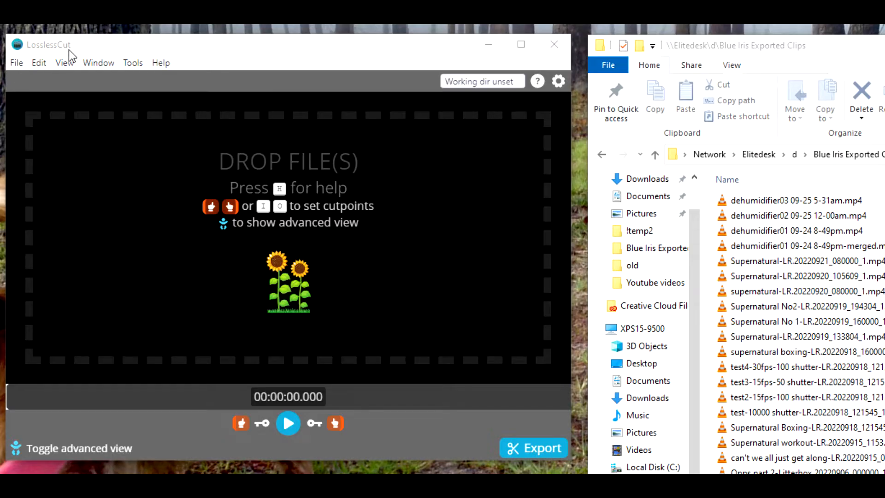
Step: Check the LosslessCut version via Help > About, then drag the three dehumidifier MP4 clips into LosslessCut
{"action": "left_click", "coordinate": [160, 62]}
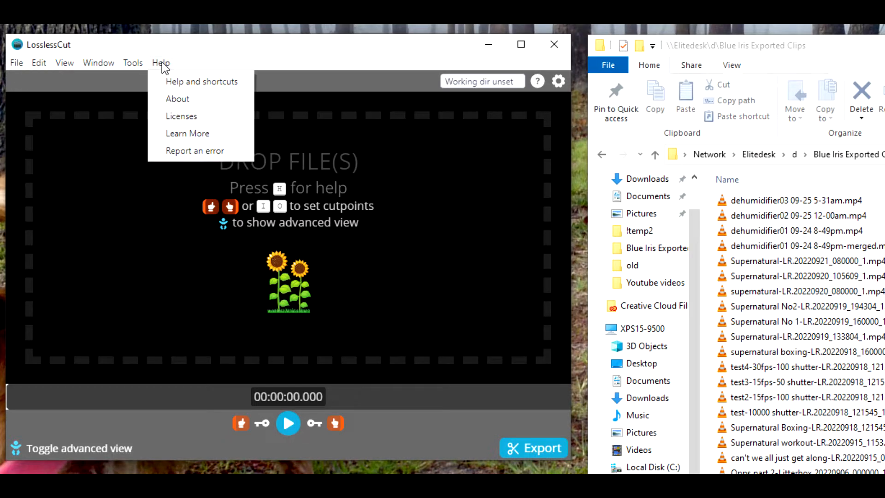
{"action": "left_click", "coordinate": [177, 99]}
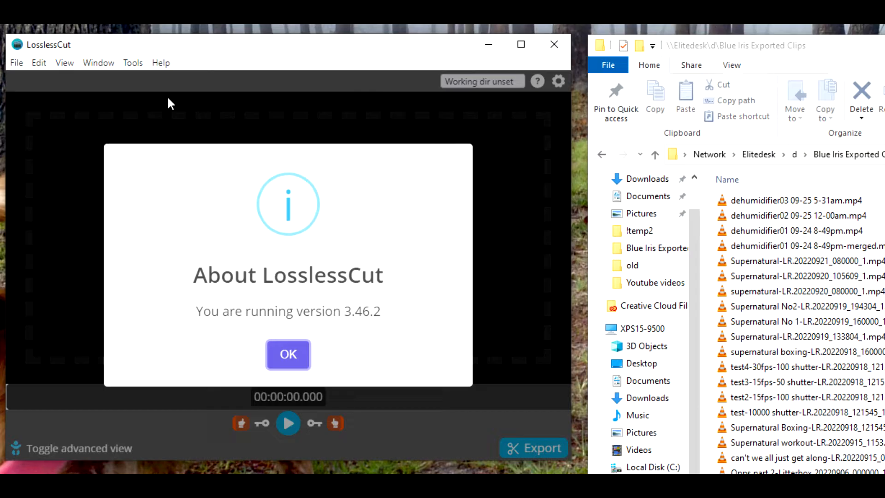
{"action": "mouse_move", "coordinate": [219, 203]}
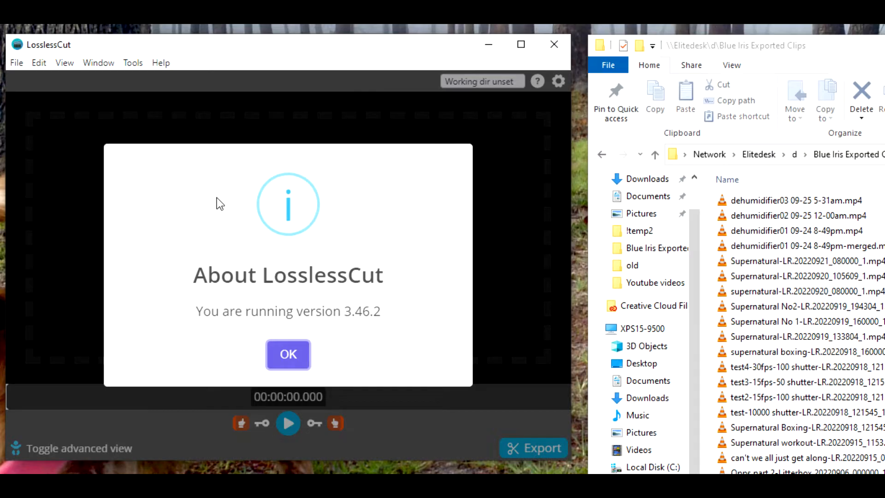
{"action": "left_click", "coordinate": [287, 354]}
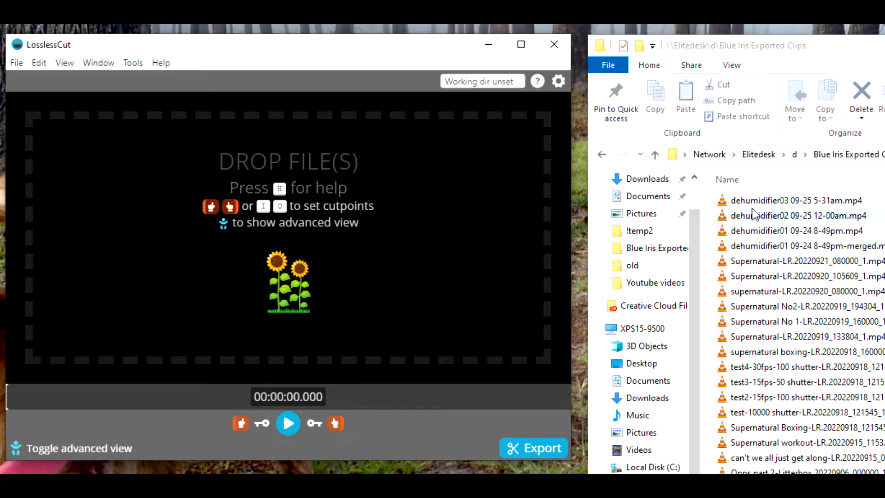
{"action": "left_click", "coordinate": [795, 200]}
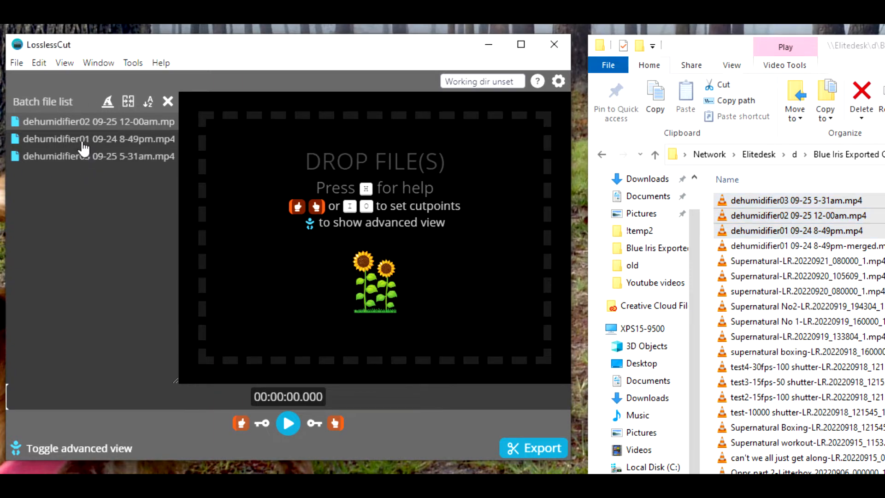
Step: Sort the batch list by name so the clips read 01, 02, 03
{"action": "left_click", "coordinate": [147, 101]}
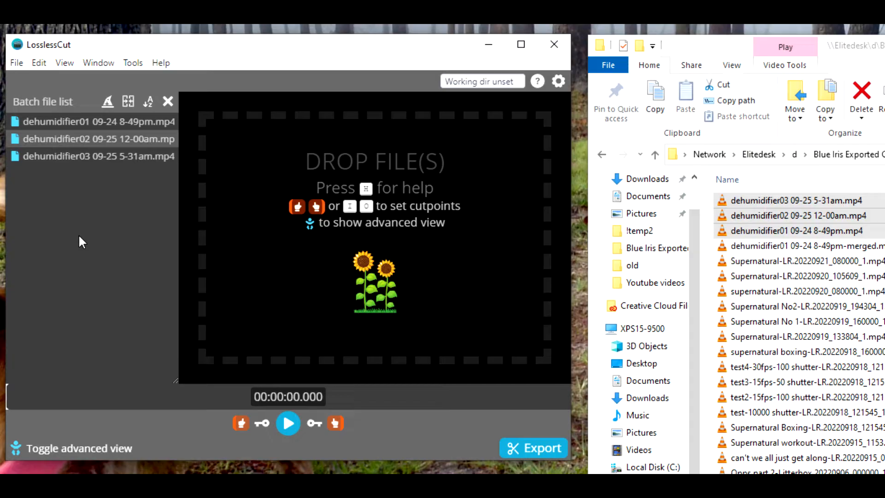
{"action": "mouse_move", "coordinate": [87, 130]}
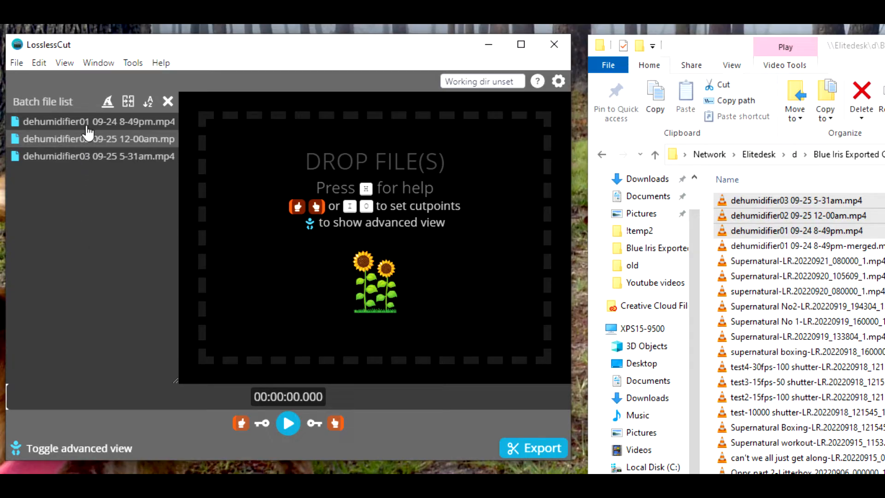
{"action": "mouse_move", "coordinate": [85, 167]}
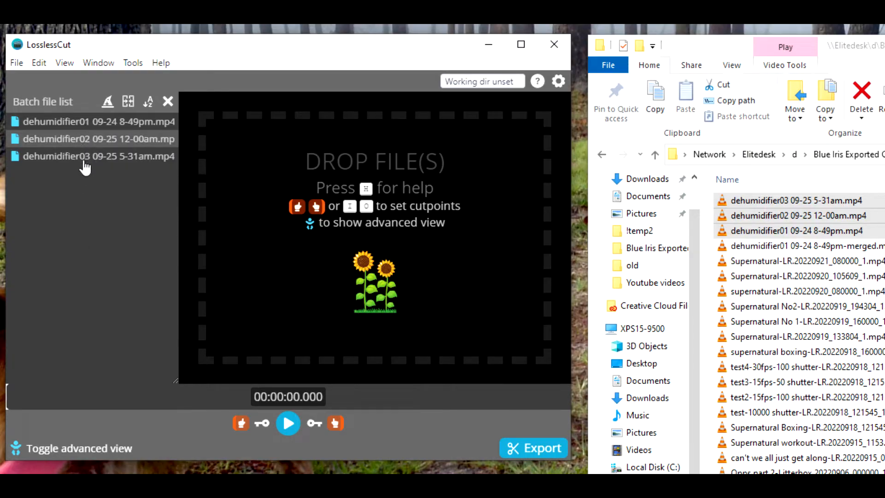
{"action": "mouse_move", "coordinate": [82, 323]}
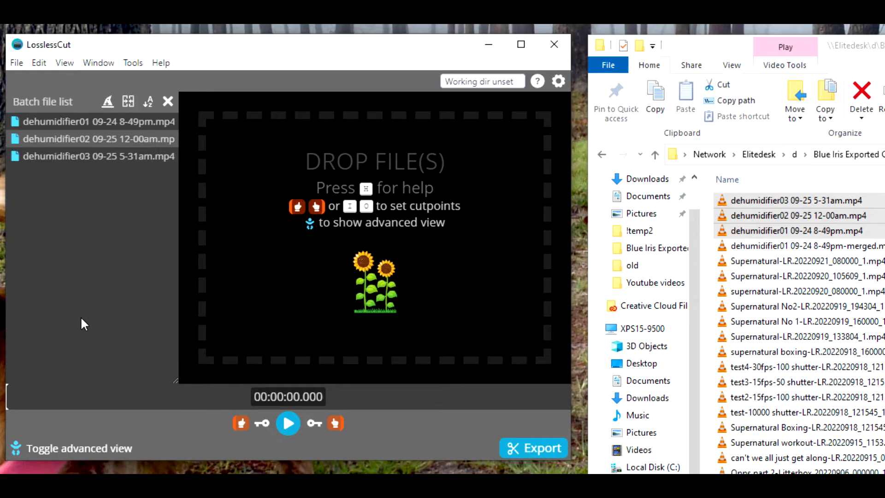
{"action": "mouse_move", "coordinate": [83, 174]}
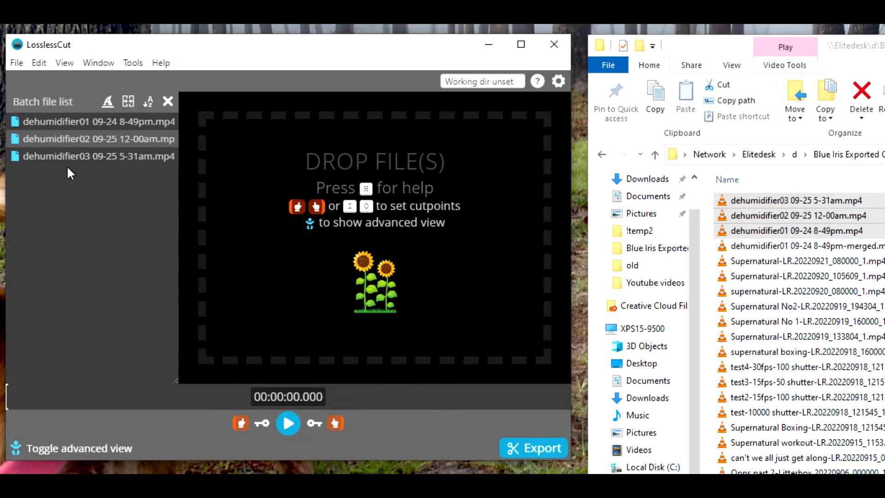
{"action": "mouse_move", "coordinate": [133, 61]}
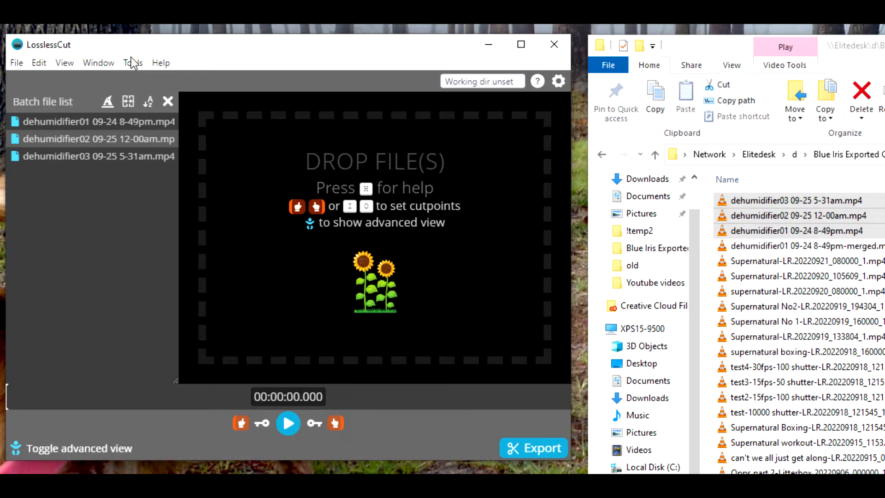
Step: Merge the three clips via Tools > Merge/concatenate files as MP4 and dismiss the 'Files merged!' notice
{"action": "left_click", "coordinate": [133, 63]}
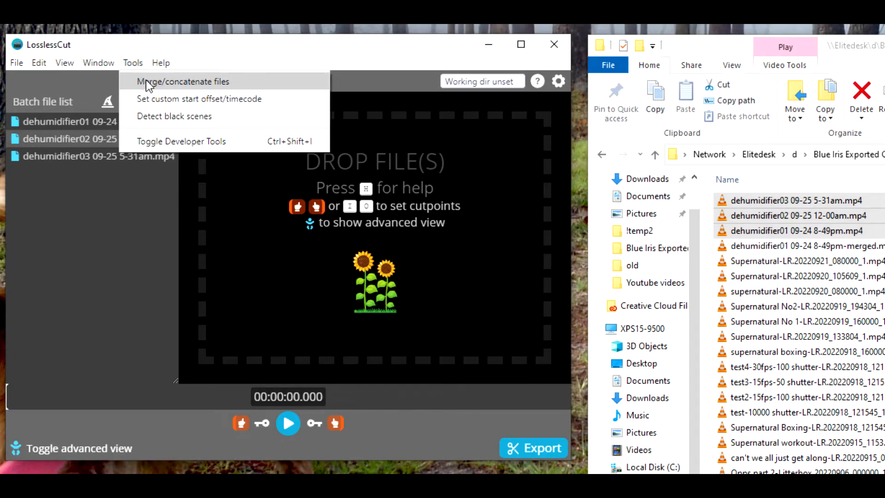
{"action": "left_click", "coordinate": [182, 81]}
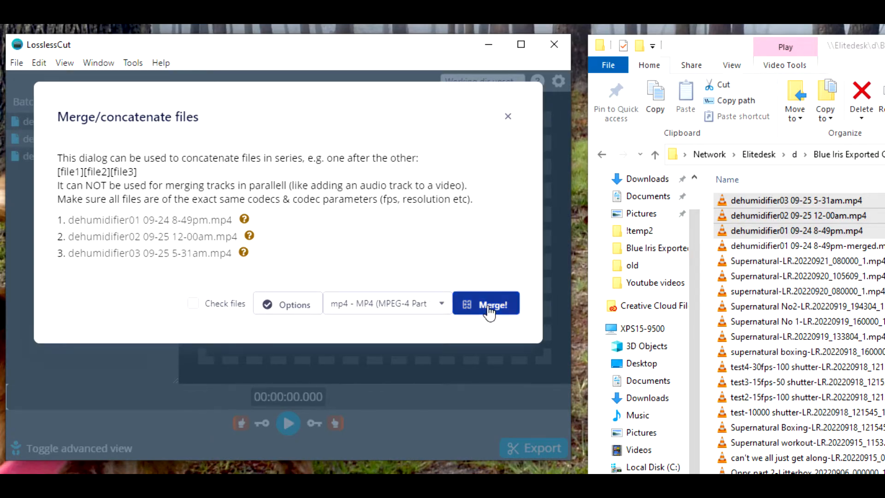
{"action": "left_click", "coordinate": [486, 303]}
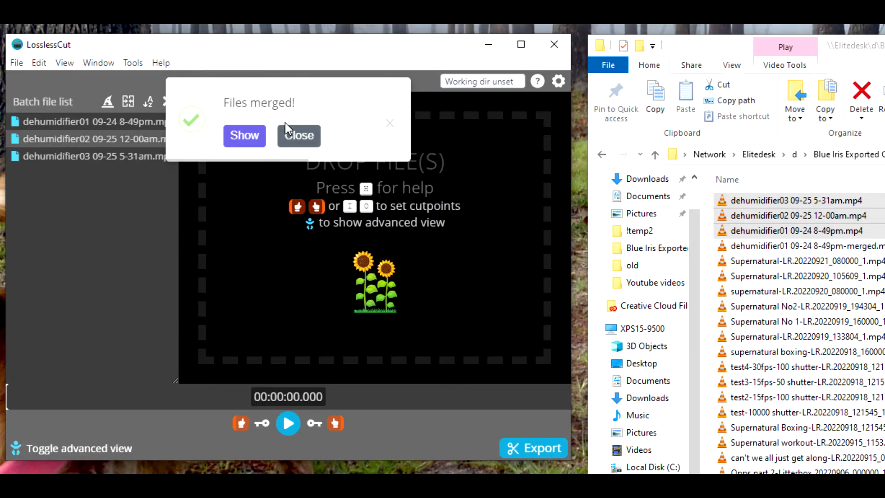
{"action": "left_click", "coordinate": [299, 136]}
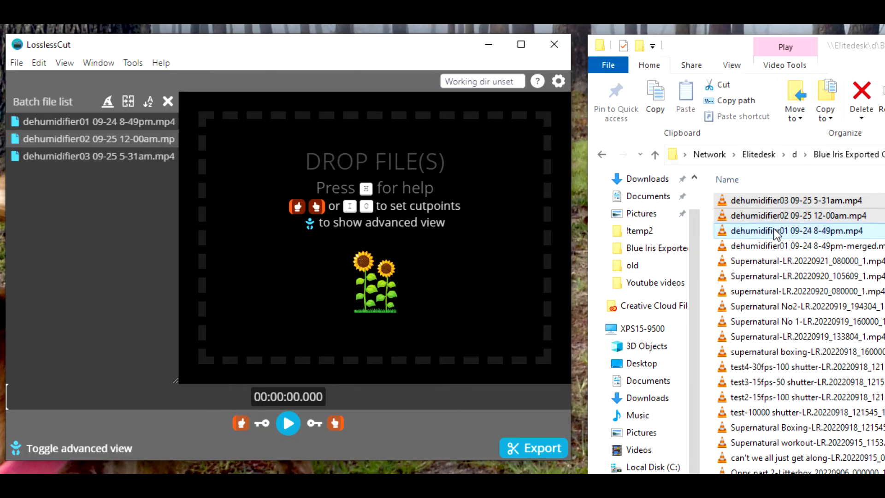
Step: Select the new dehumidifier01 '-merged.mp4' file in File Explorer beside the originals
{"action": "left_click", "coordinate": [790, 246]}
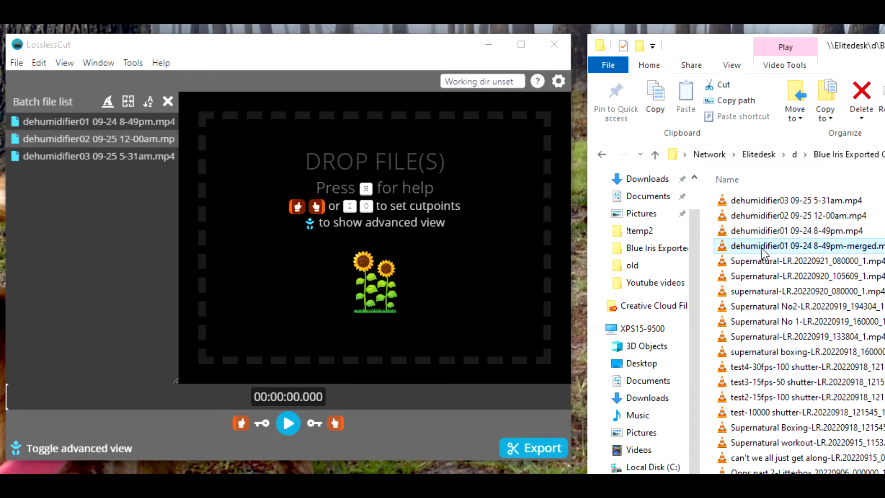
{"action": "mouse_move", "coordinate": [835, 253]}
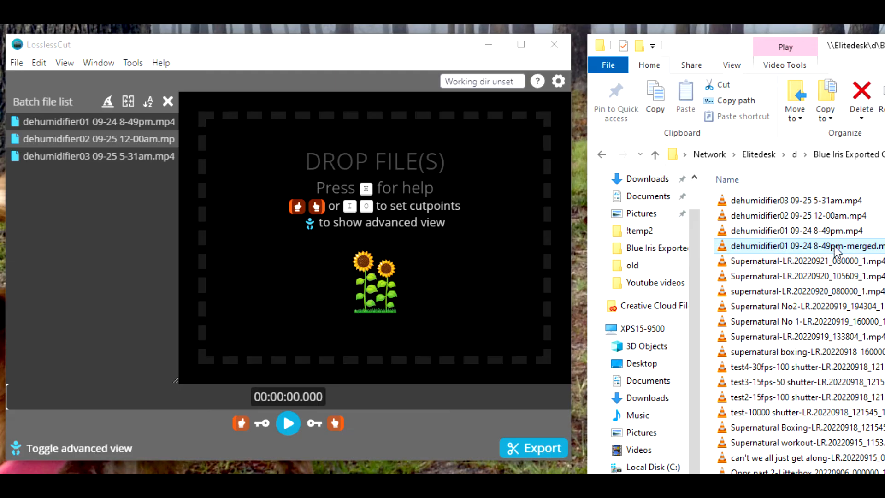
{"action": "mouse_move", "coordinate": [762, 189]}
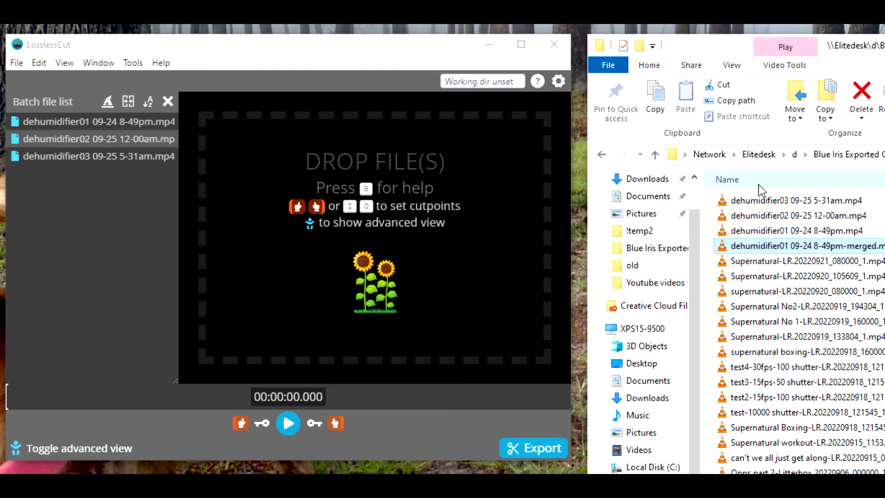